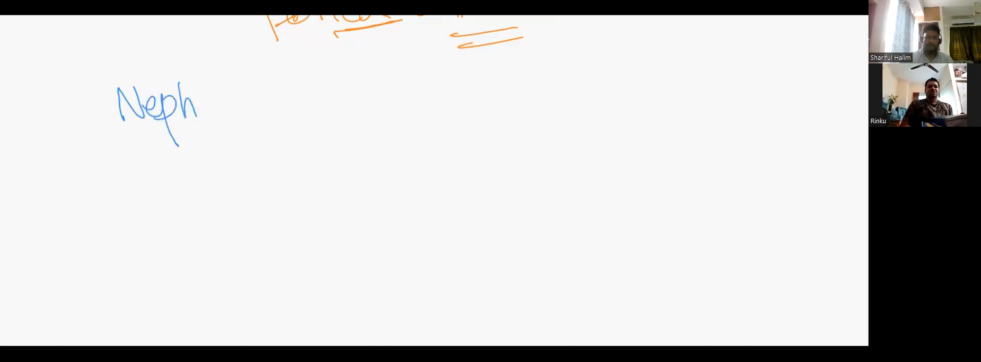
Handwrite and underline 'Nephrocalcinosis', add 'DDx' and a circled '↑Ca2+' beneath it.
left_click_drag(200, 106, 282, 112)
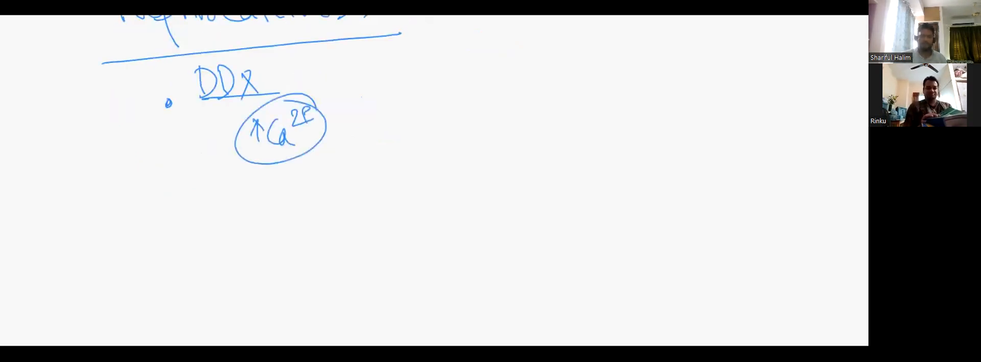
Branch from the circled Ca2+ listing 1° HPT, 3°, Sarcoidosis, Vit D and Malignancy.
left_click_drag(341, 97, 391, 75)
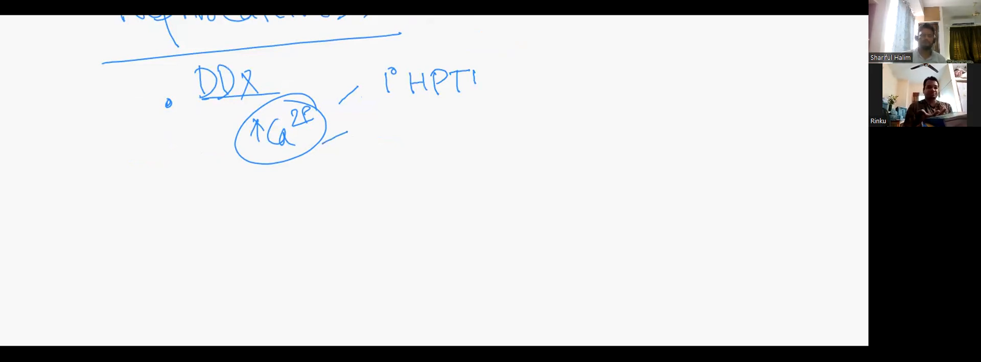
left_click_drag(484, 90, 525, 74)
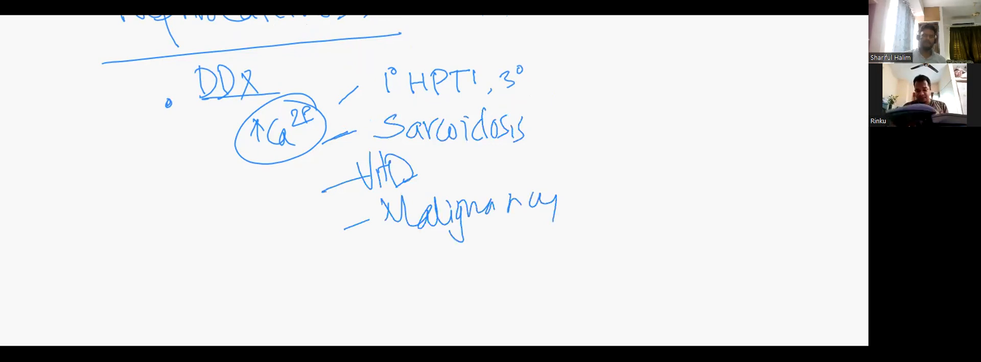
Bracket the calcium causes and add 'RTA – Type 1', 'Renal TB, CGN' and 'Med. Sp. Kidney'.
left_click_drag(338, 79, 338, 256)
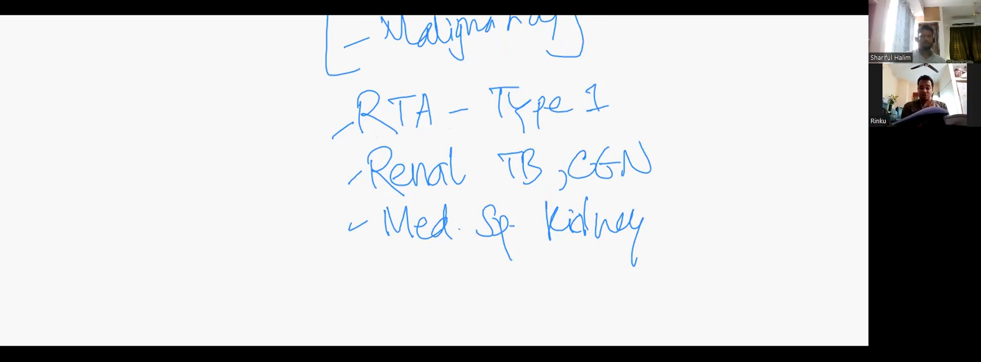
Write underlined 'C/F', 'Inv' and 'Rx' headings and begin a circled Ca2+ polyuria entry.
scroll("down", 3)
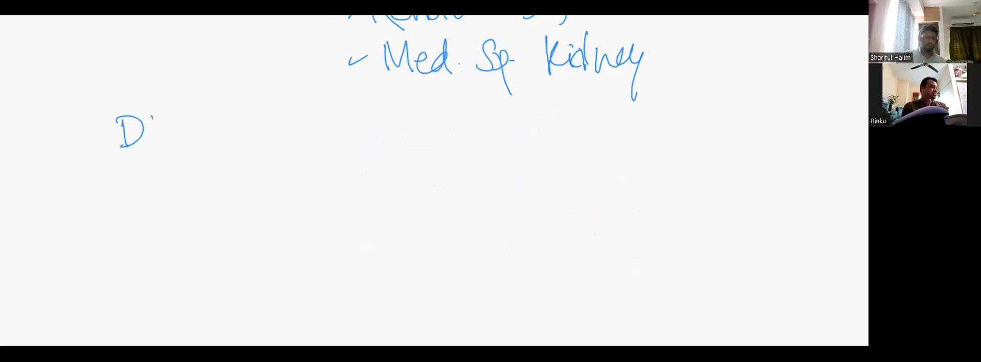
left_click_drag(162, 129, 172, 141)
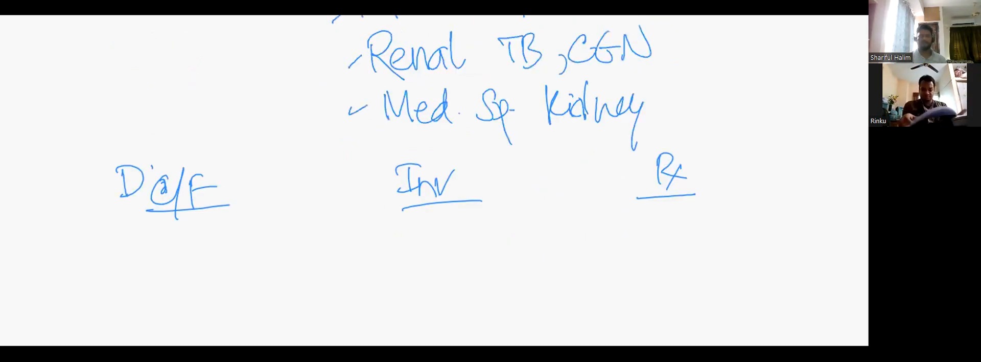
scroll("down", 3)
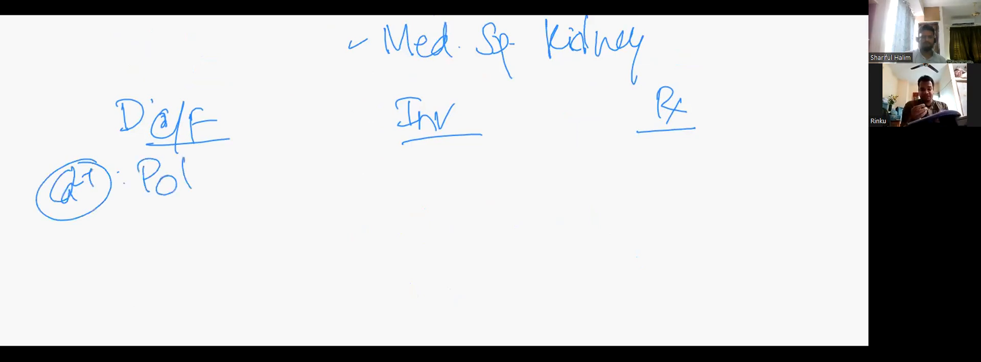
List clinical features from polyuria through 'Toxic: Toluene', bracket them, add '↓ Fever, wt loss'.
left_click_drag(194, 169, 269, 182)
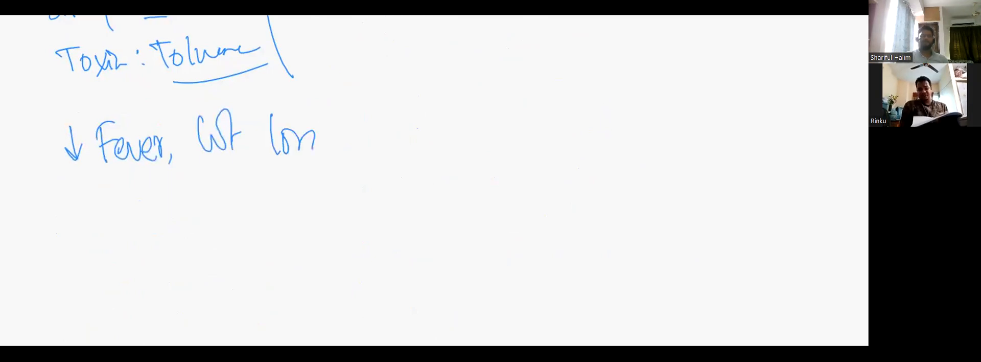
Write cough and anorexia for TB below the fever and weight-loss line.
left_click_drag(97, 201, 168, 244)
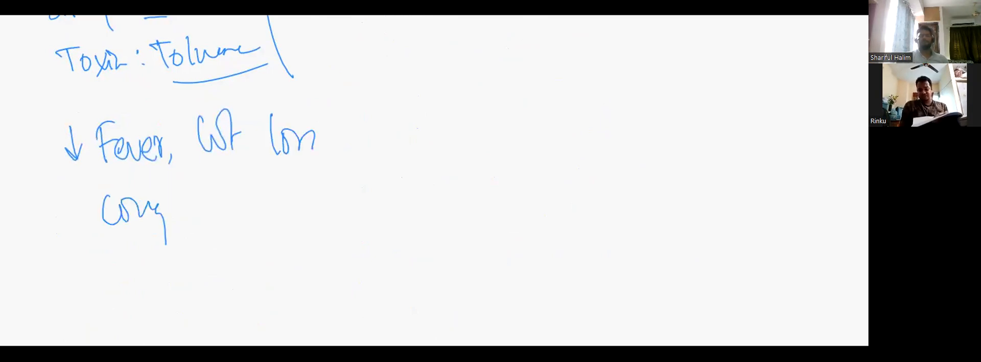
left_click_drag(168, 206, 288, 200)
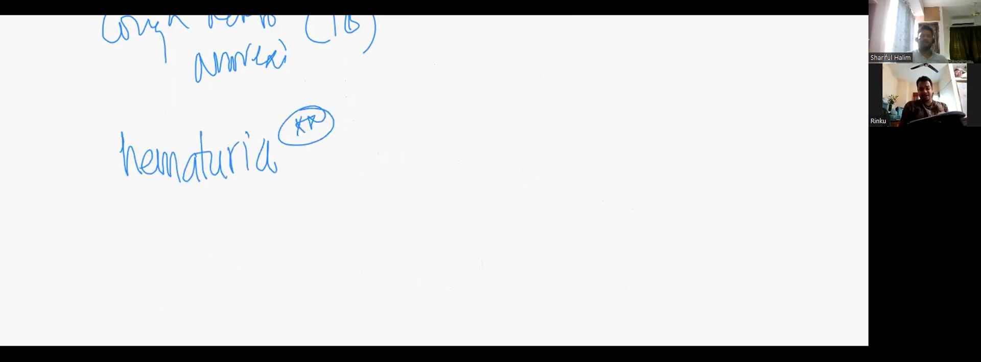
Add '↑ Colr urine' and 'Facial puff / Gen edema' beneath circled hematuria.
left_click_drag(132, 225, 232, 224)
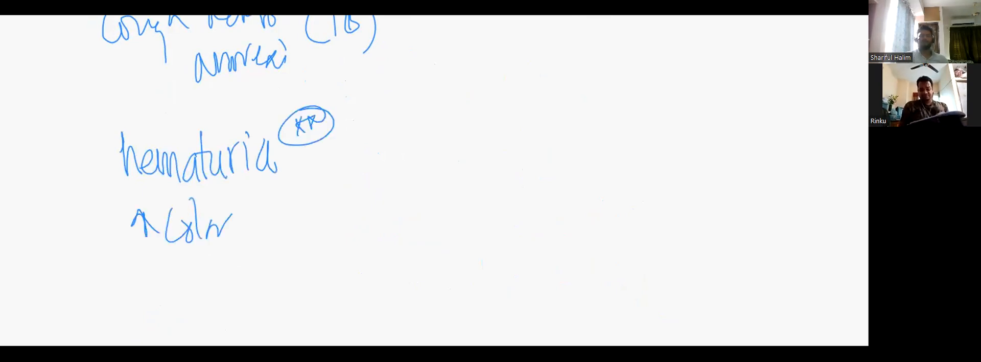
left_click_drag(251, 216, 347, 216)
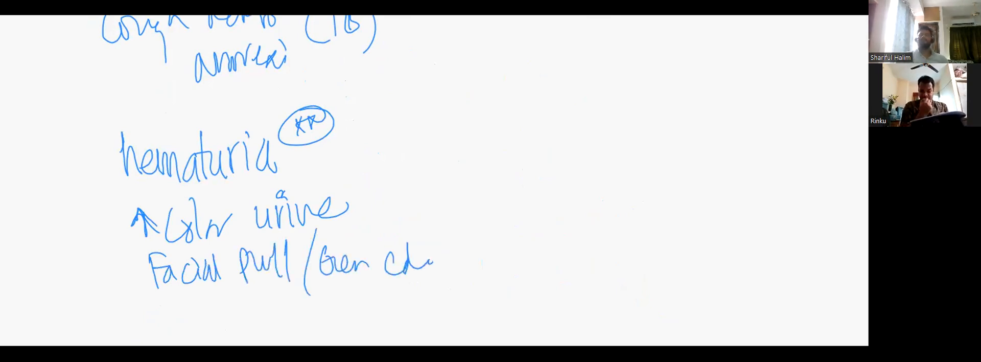
left_click_drag(388, 138, 439, 300)
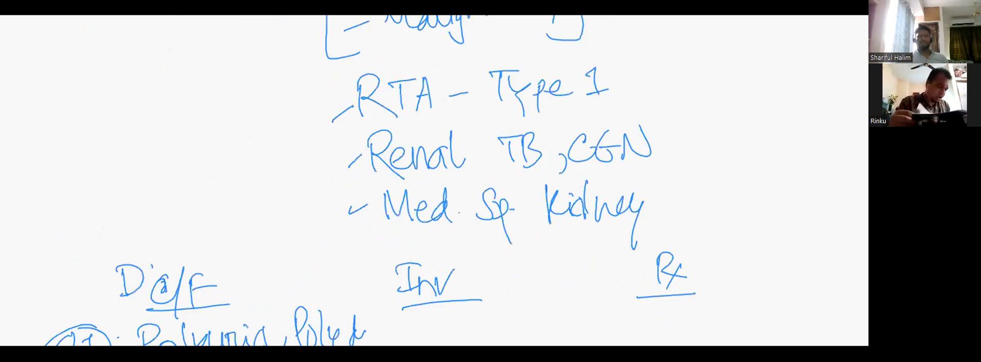
Bracket the three symptoms as 'CGN', underlined, and move down to blank space.
scroll("down", 3)
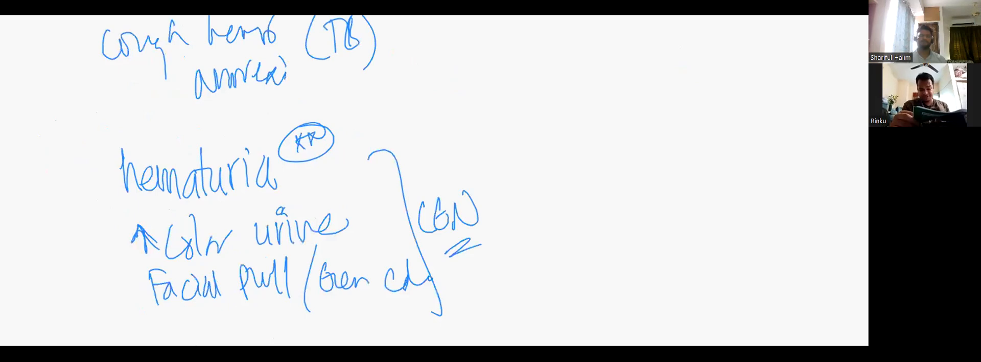
scroll("down", 3)
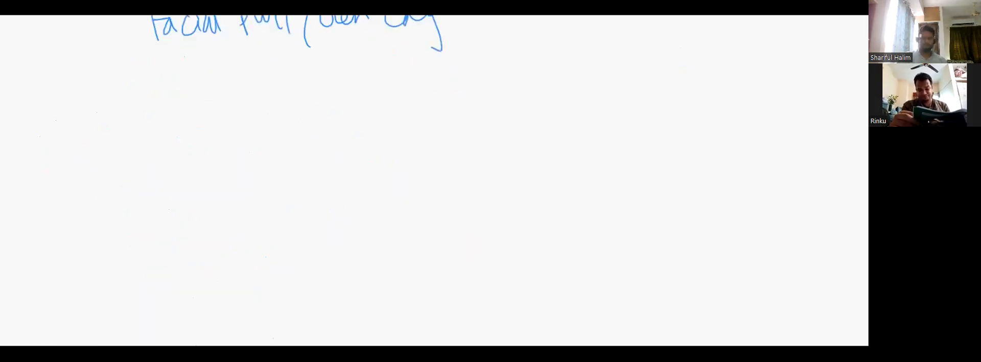
Write General: Edema GN, Dehydr ↑Ca, BP ↑ GN; Syst: LN TB/Malig/Sarco, Rash SLE, Parotid Sjogren, lupus pernio Sarcoidosis.
left_click_drag(94, 82, 132, 125)
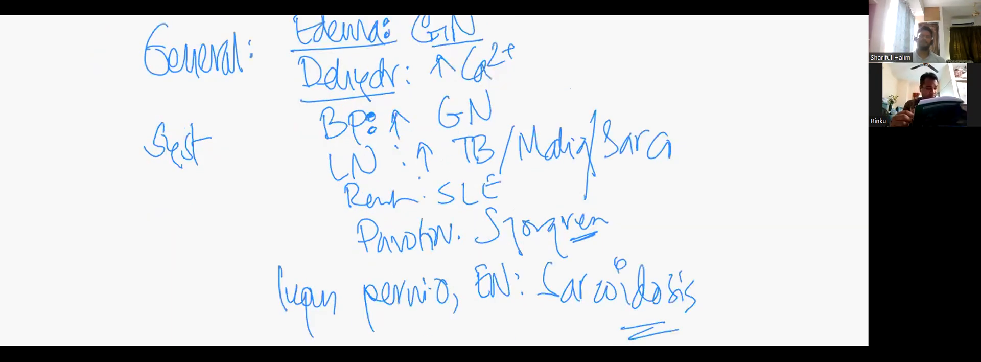
Draw a vertical divider and write underlined 'MKS: Bone tenderness' in the left column.
scroll("down", 3)
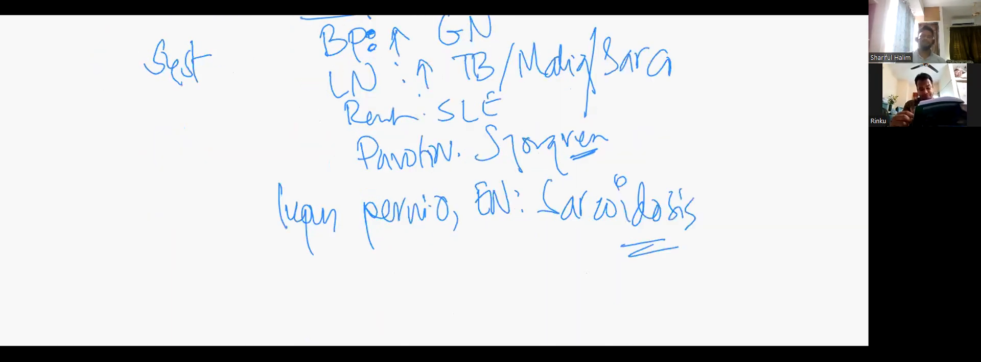
left_click_drag(100, 100, 225, 106)
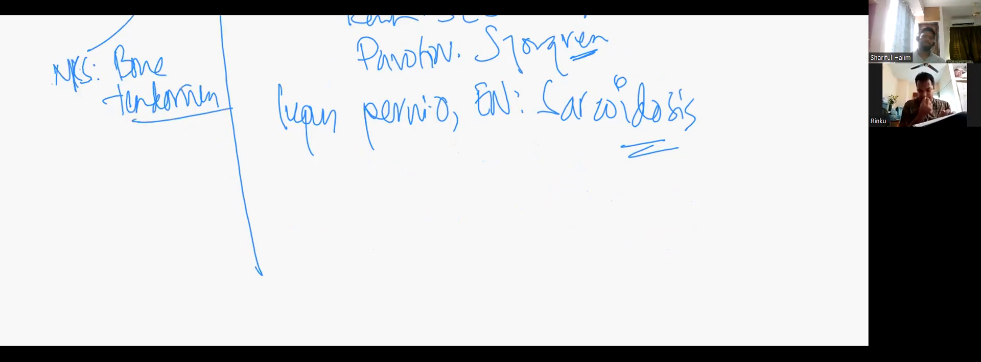
Add 'Derm: Skin' and 'Lung: DPLD - Sarc, Eff - TB' below the MKS note.
left_click_drag(62, 150, 119, 162)
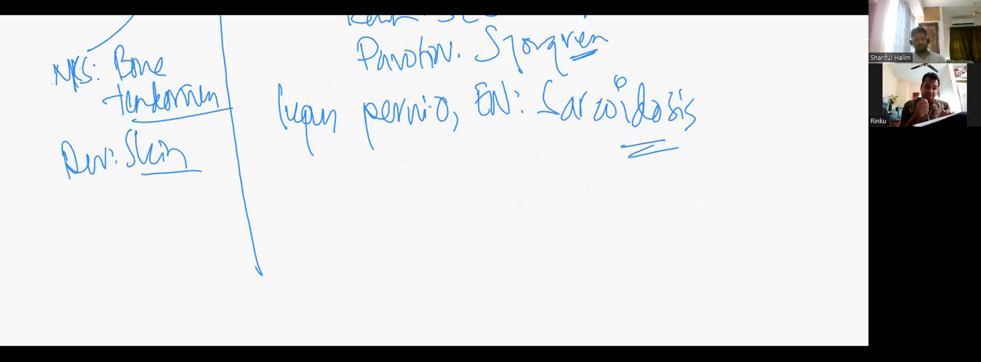
left_click_drag(65, 200, 79, 232)
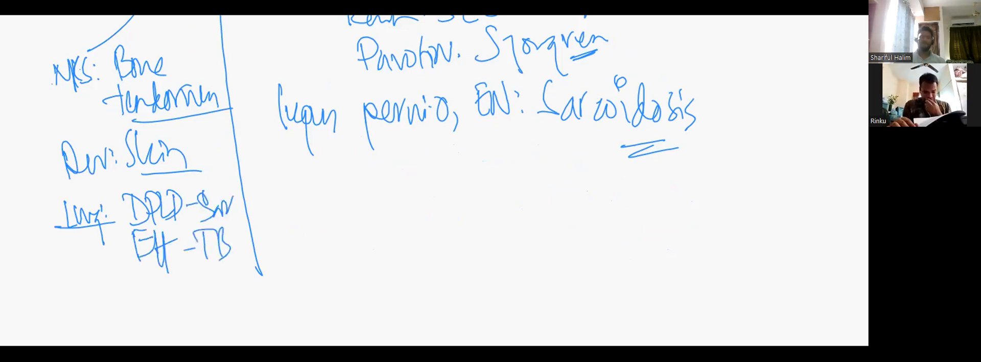
scroll("down", 3)
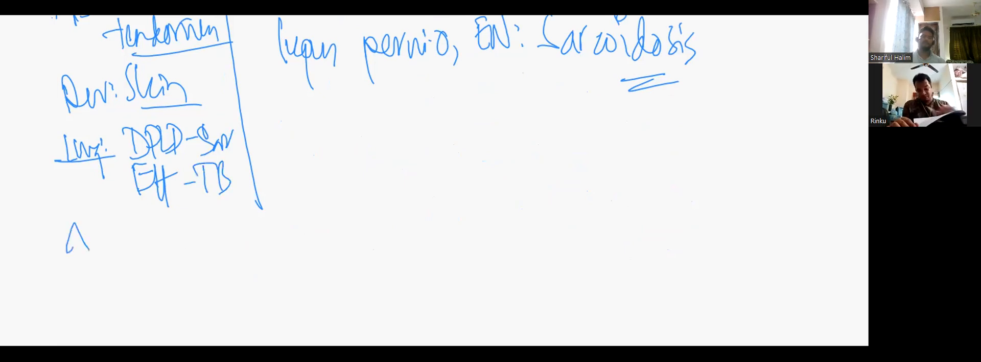